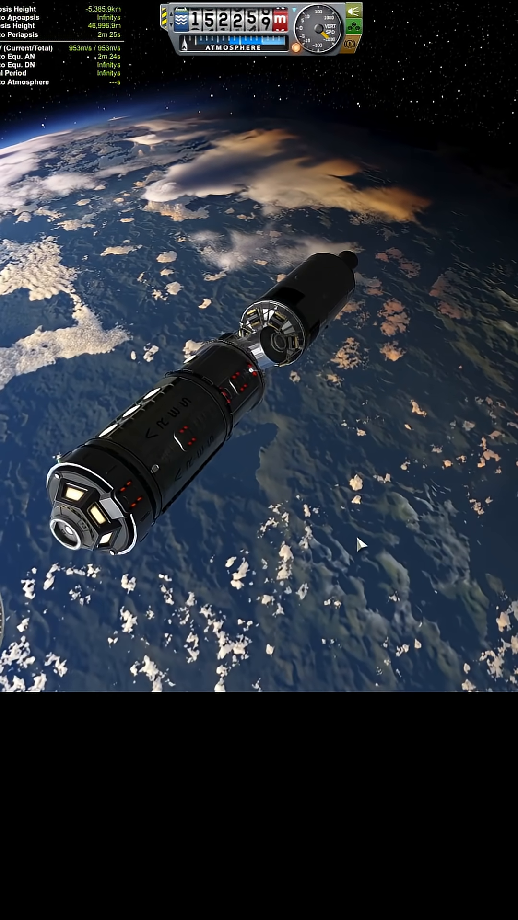
Advance time warp while holding retrograde, descending engine-first toward 47 km through reentry plasma
key(".")
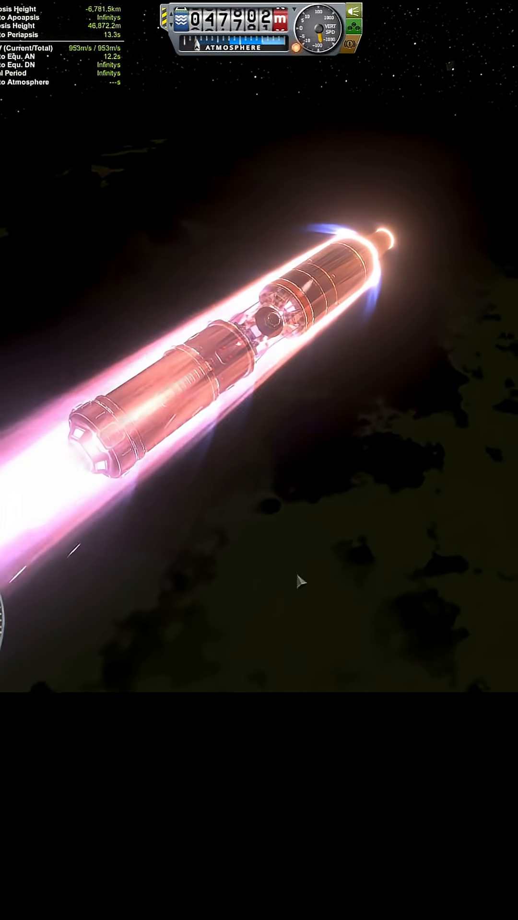
mouse_move(276, 592)
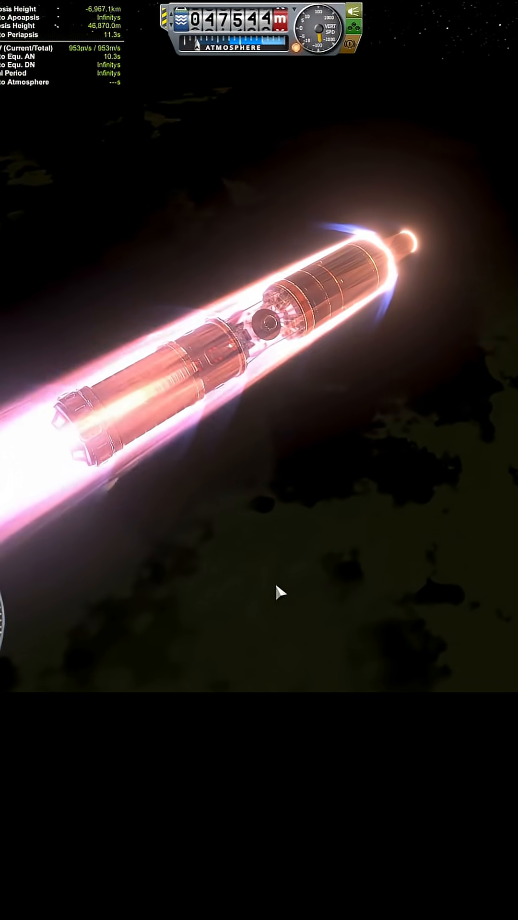